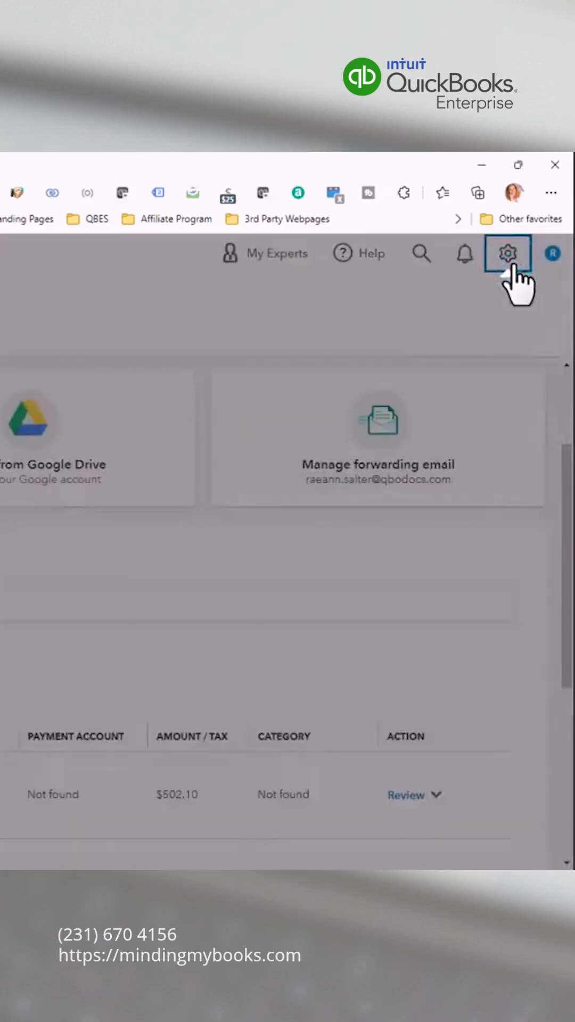
Step: Open the Reconcile page from the gear menu's Tools section
left_click(507, 253)
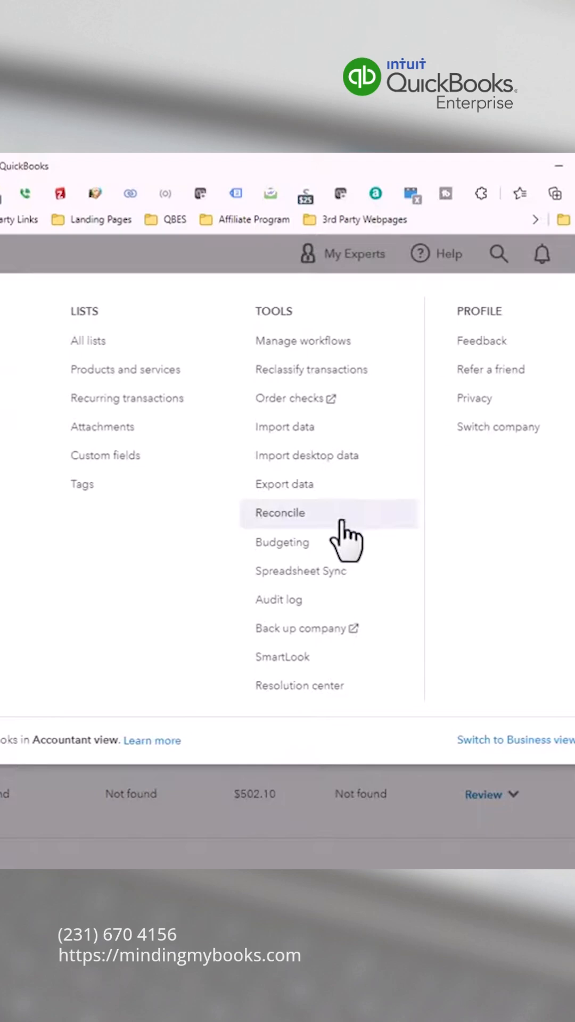
left_click(279, 512)
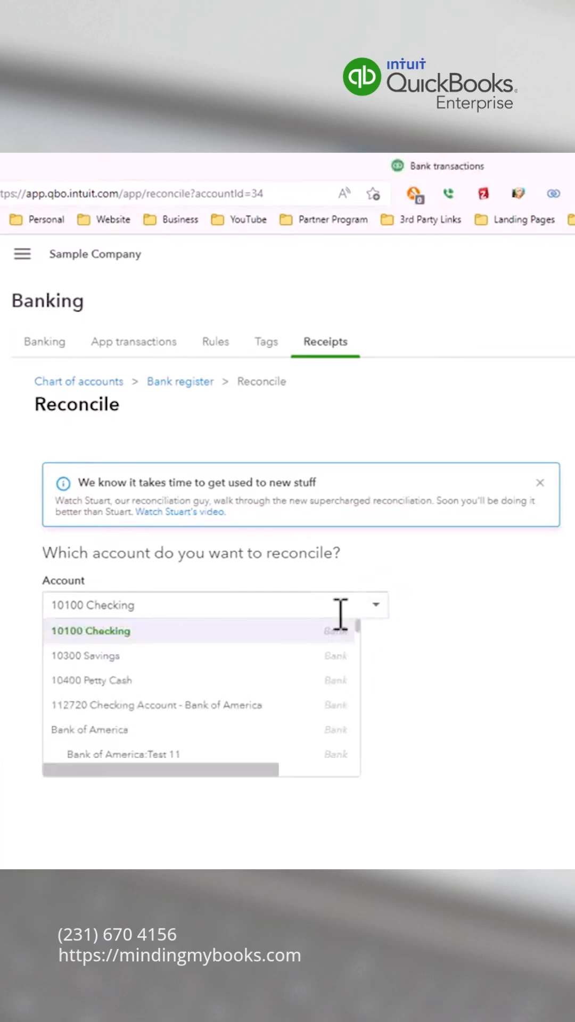
Step: Choose 10300 Savings with ending balance 2900.69 and ending date 05/24/2022
left_click(85, 656)
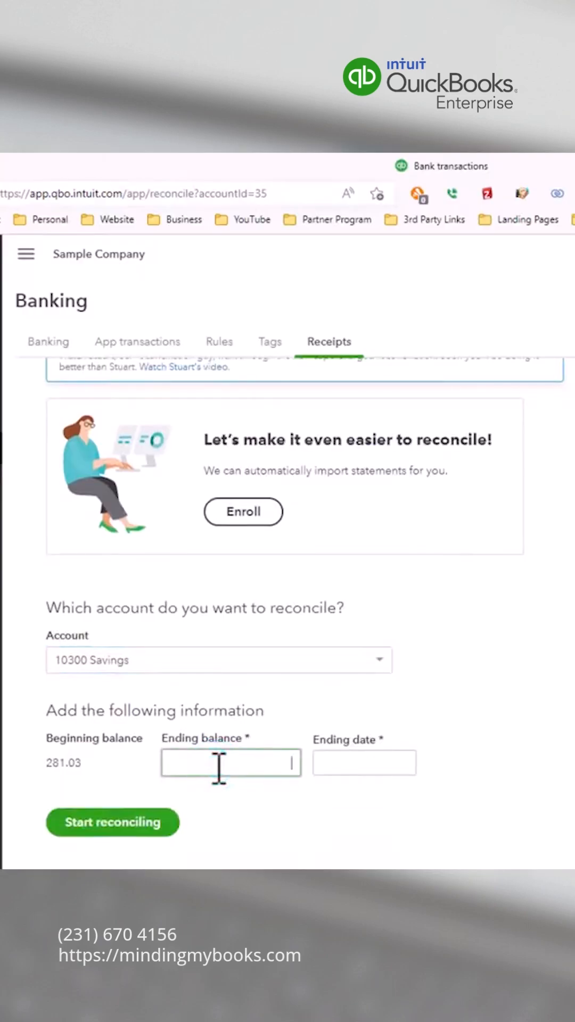
type("2900.69")
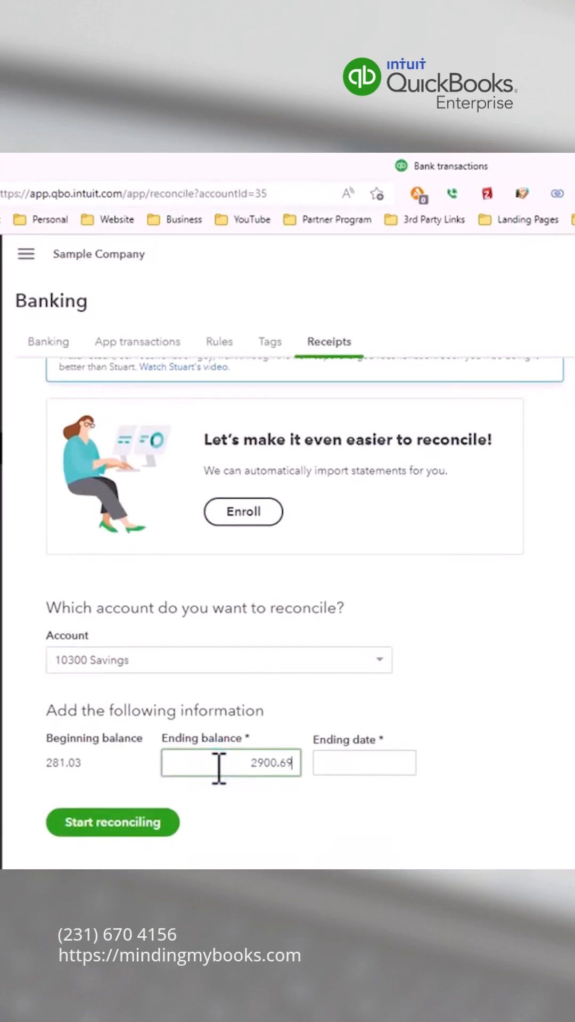
type("05")
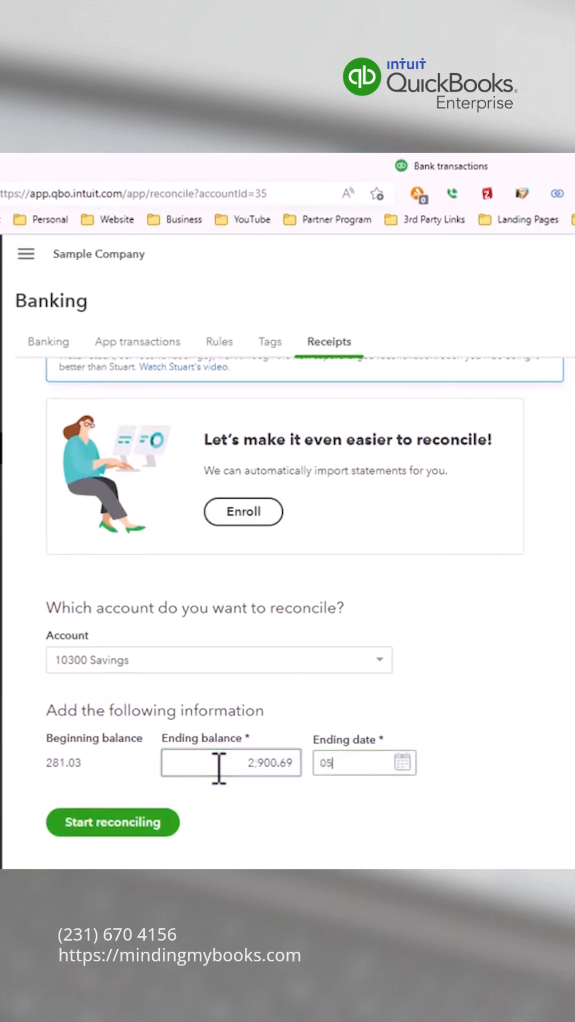
type("/24/")
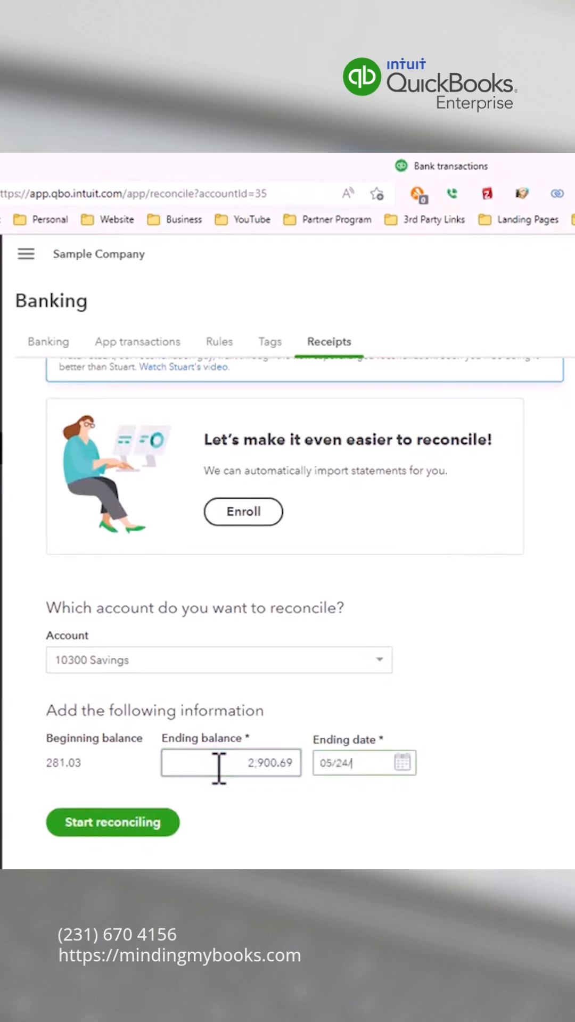
type("2022")
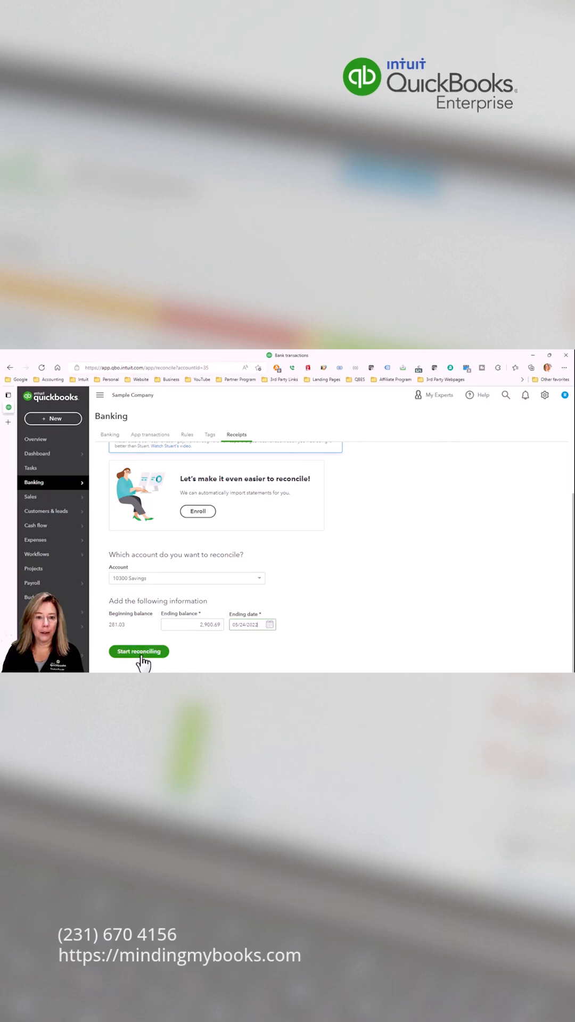
Step: Start reconciling, filter to Deposits, and clear the 2,619.66 deposit to reach 0.00 difference
left_click(137, 651)
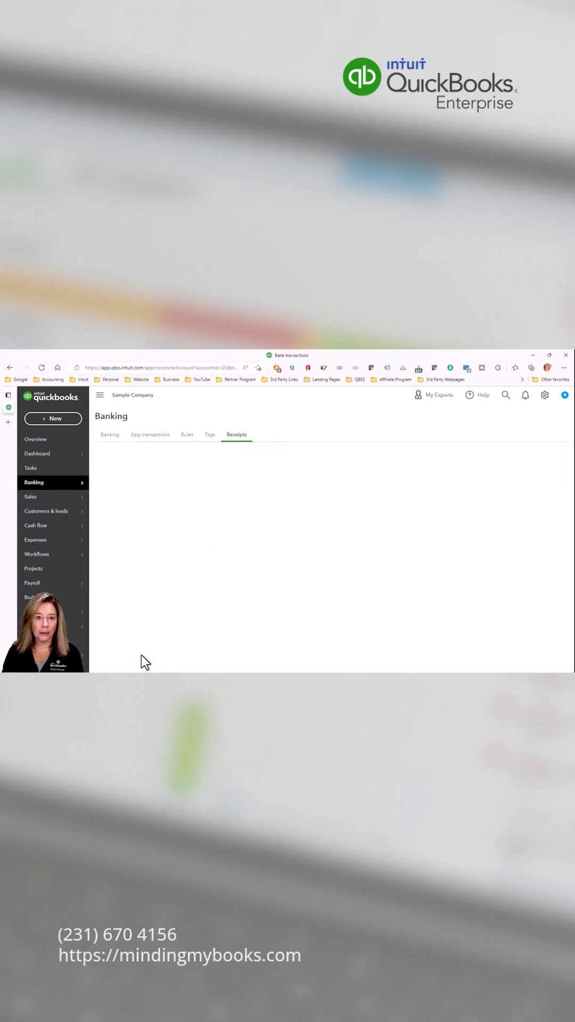
left_click(236, 434)
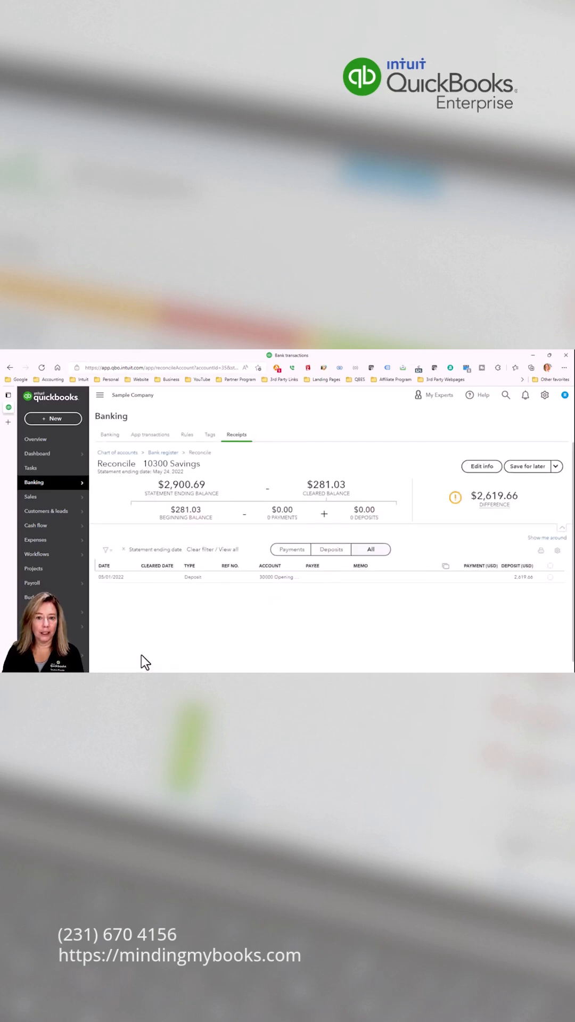
left_click(330, 549)
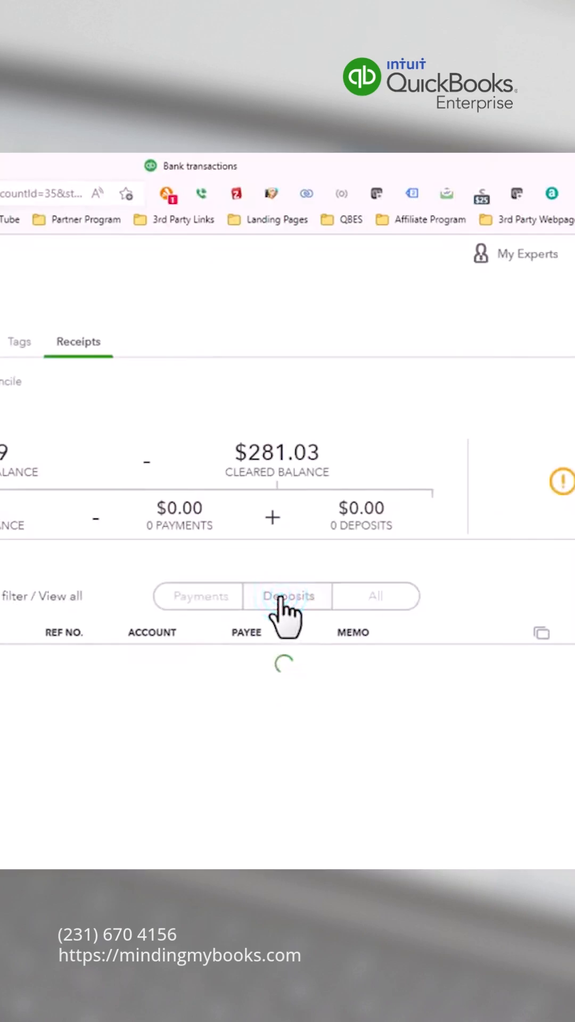
left_click(288, 595)
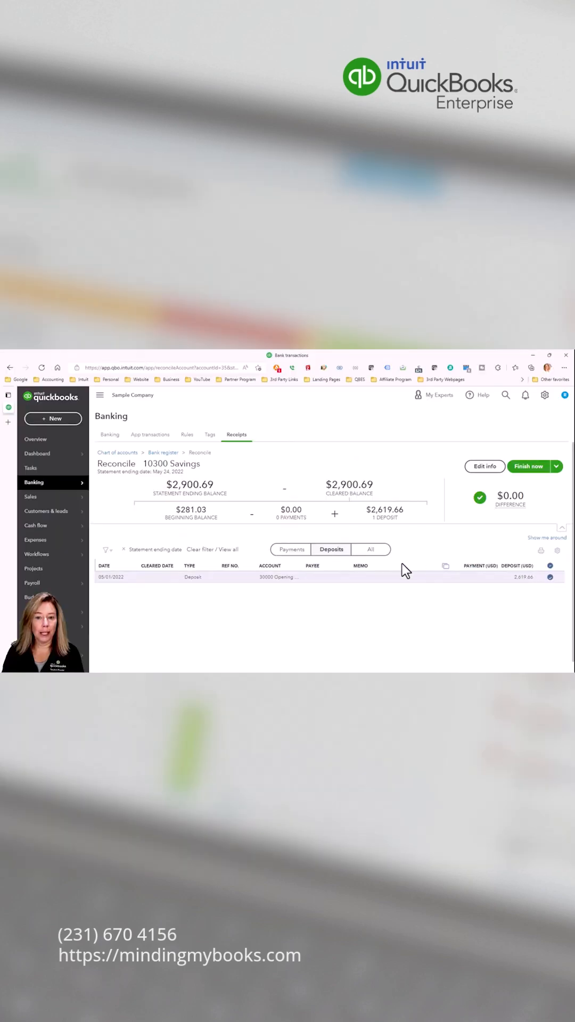
mouse_move(294, 549)
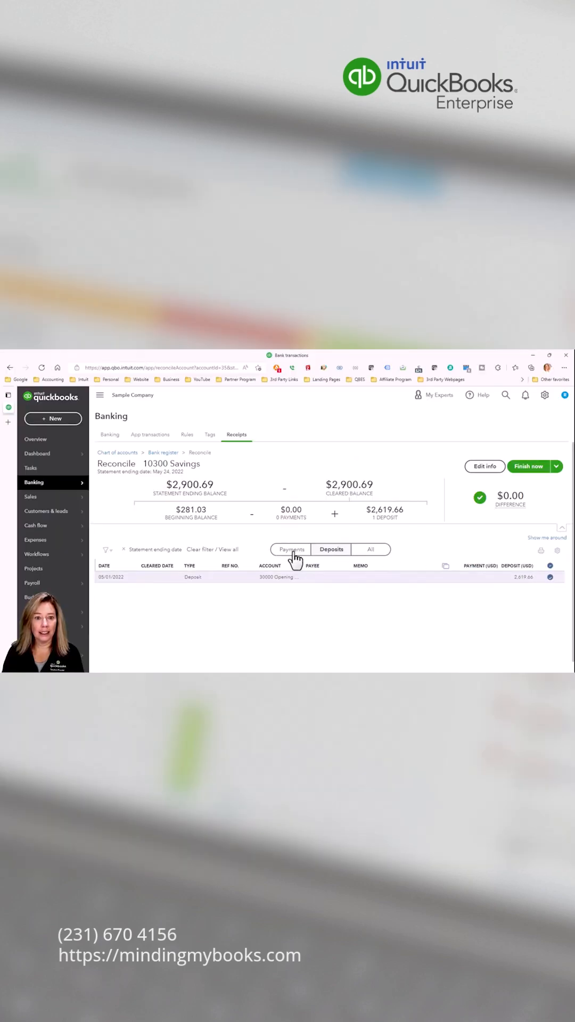
Step: Filter the reconciliation list to Payments, which shows no transactions to clear
left_click(289, 548)
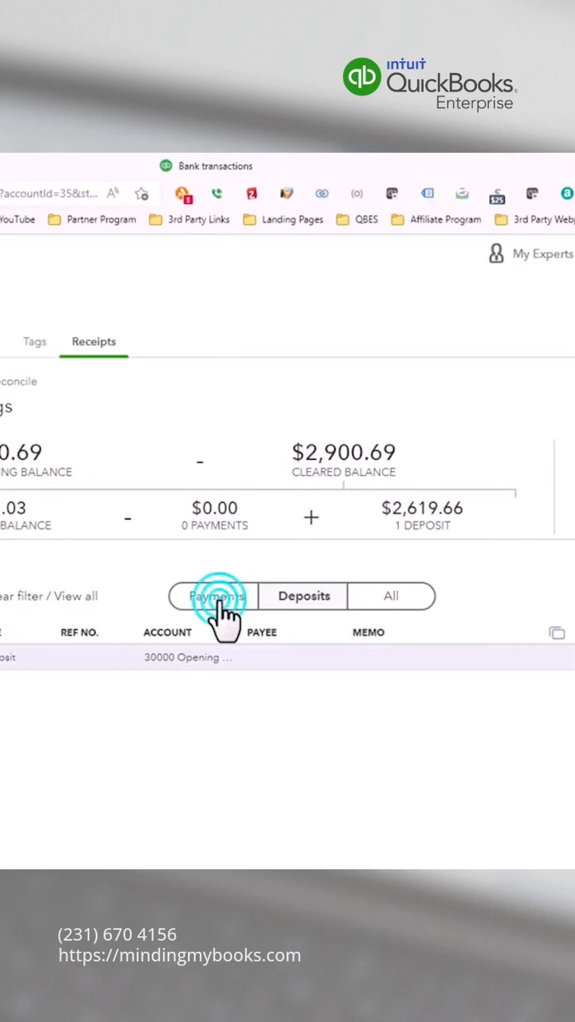
left_click(213, 595)
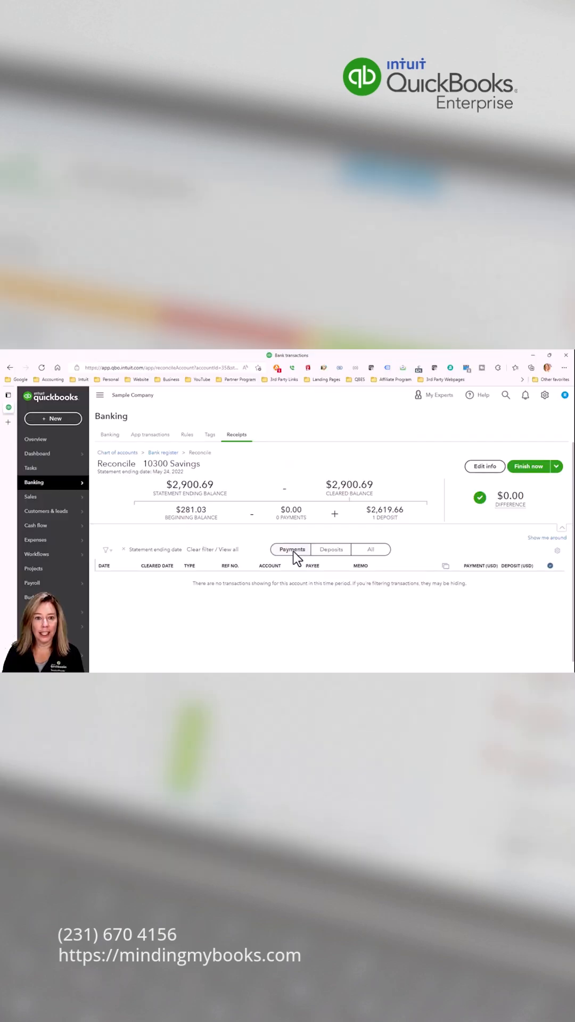
mouse_move(209, 601)
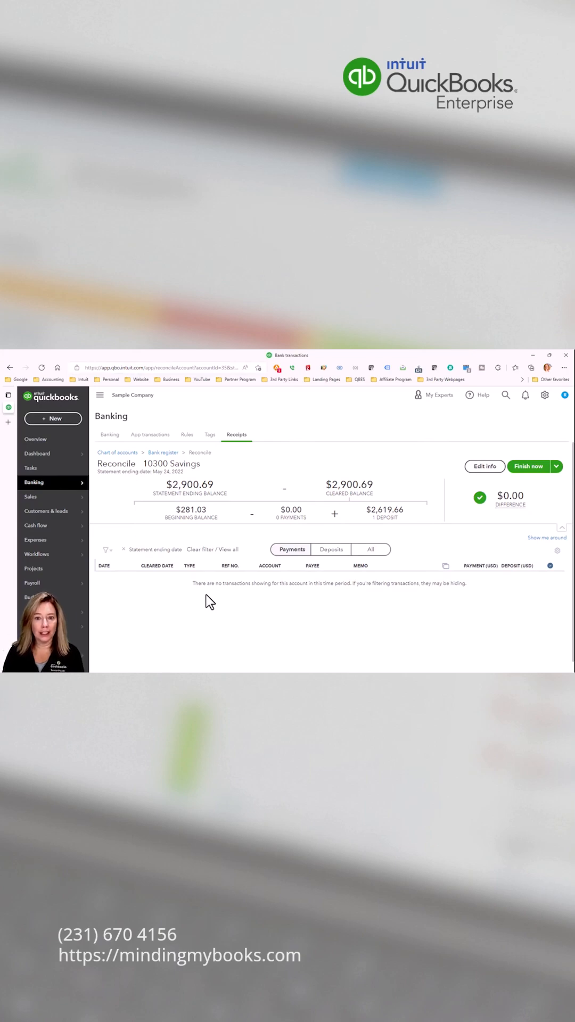
mouse_move(461, 620)
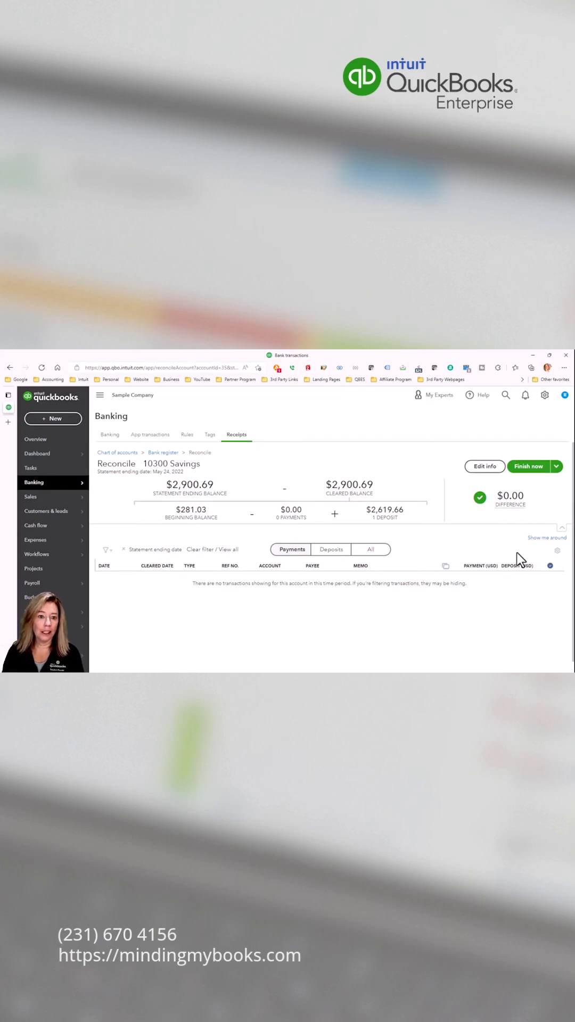
Step: Confirm statement info: ending balance 2,900.69, date 05/24/2022, difference still 0.00
left_click(485, 466)
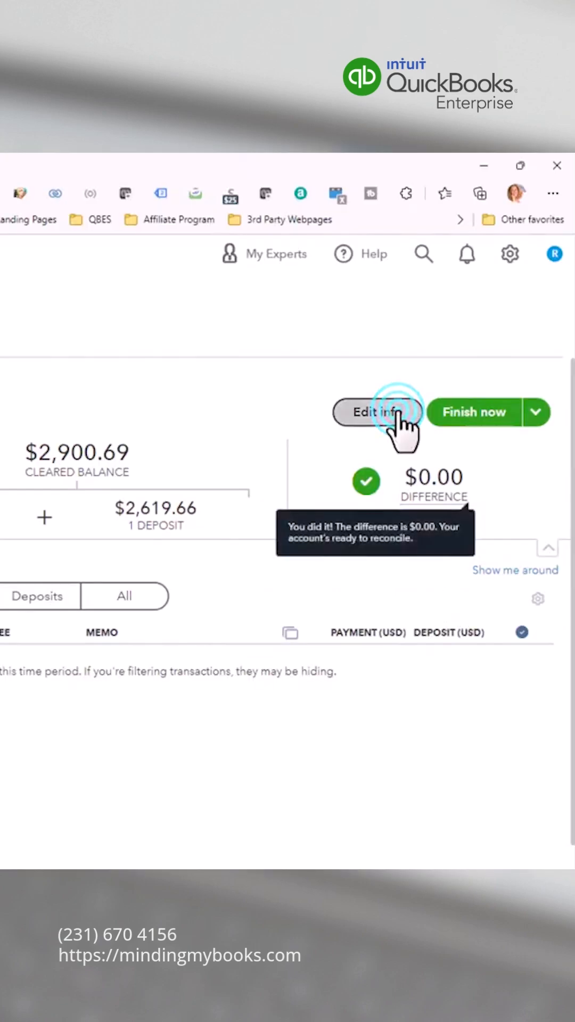
left_click(373, 412)
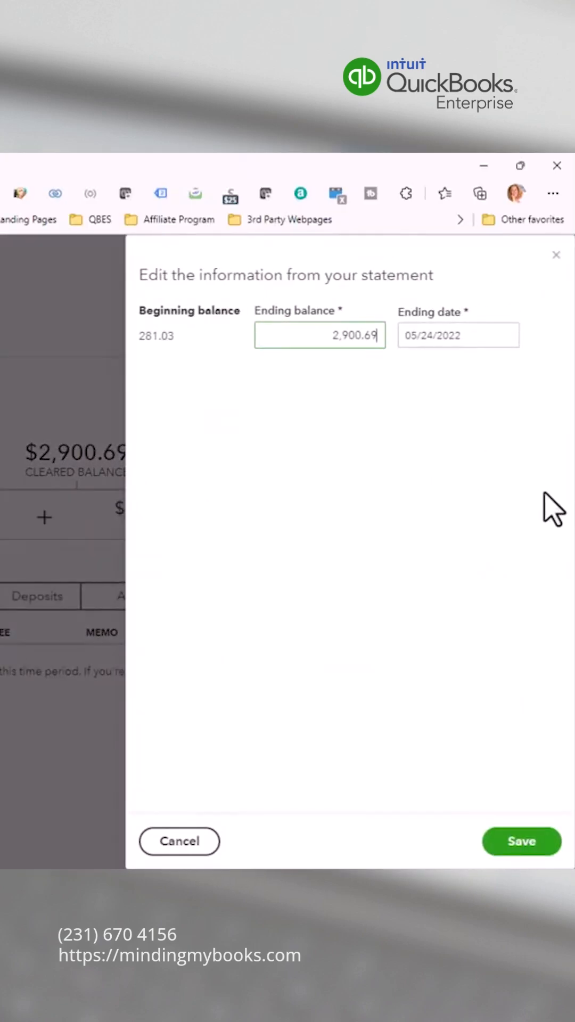
mouse_move(535, 711)
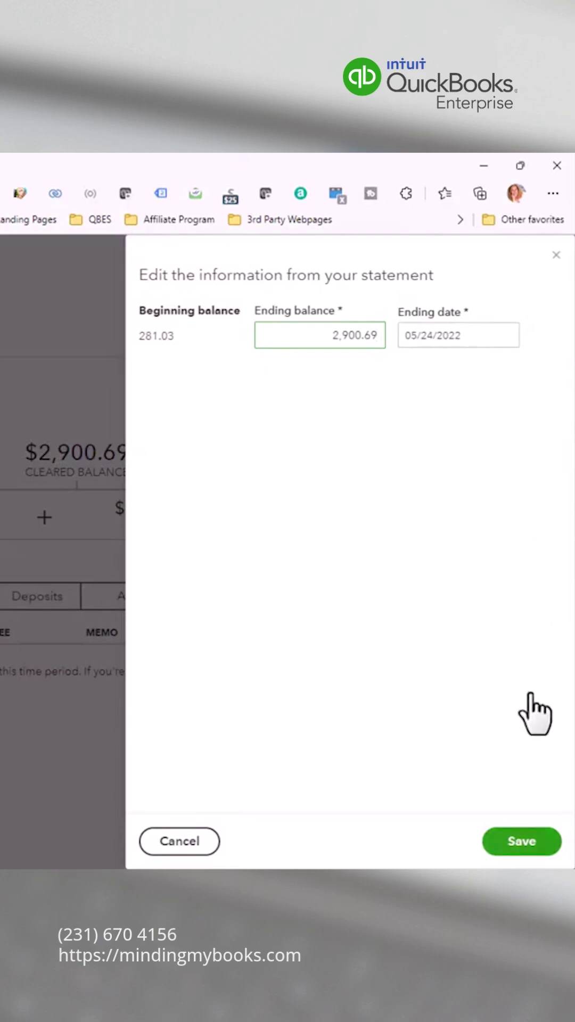
left_click(520, 841)
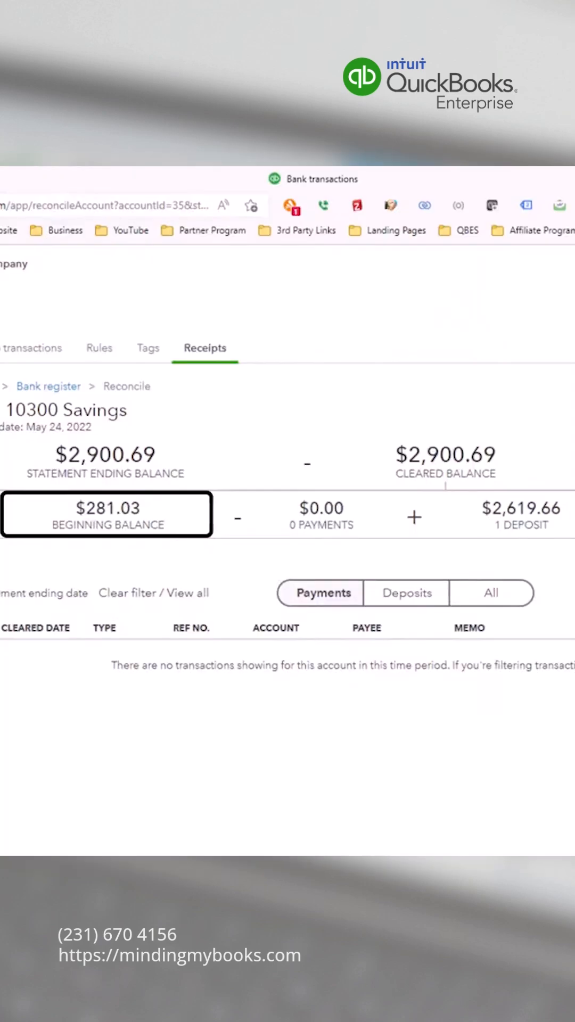
left_click(111, 462)
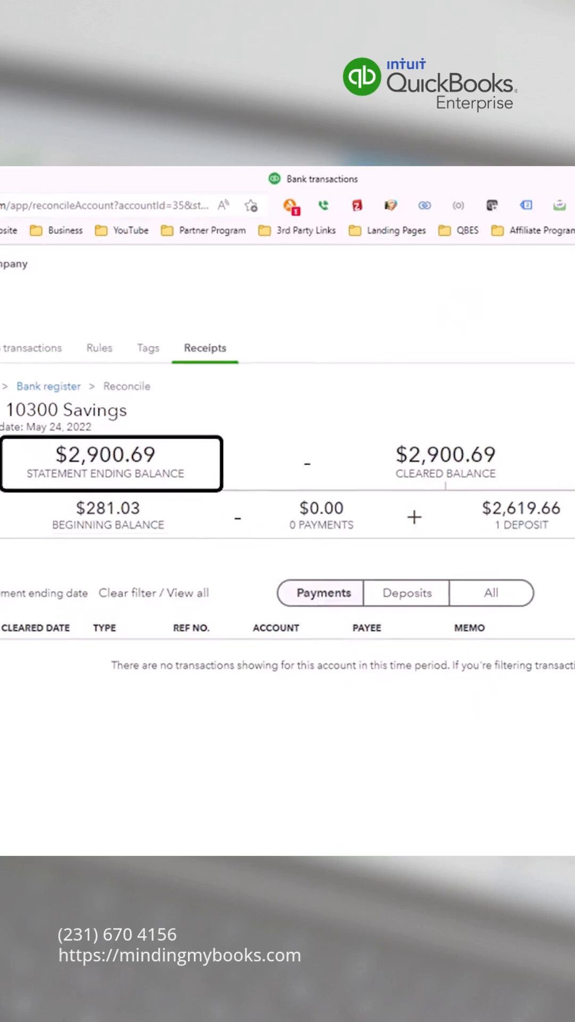
left_click(320, 515)
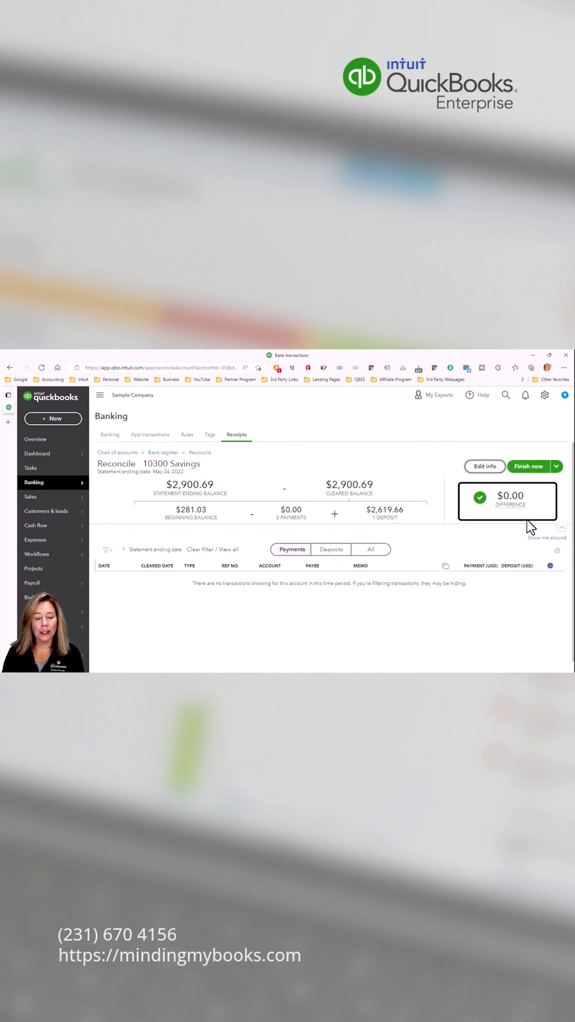
Step: Show the Finish now, Save for later and Close without saving options
left_click(555, 467)
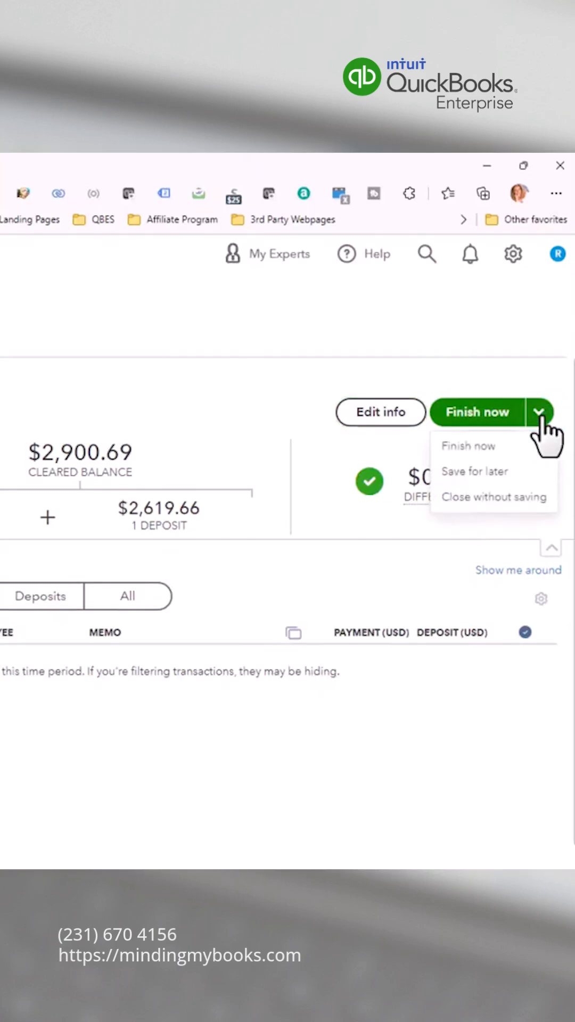
mouse_move(468, 446)
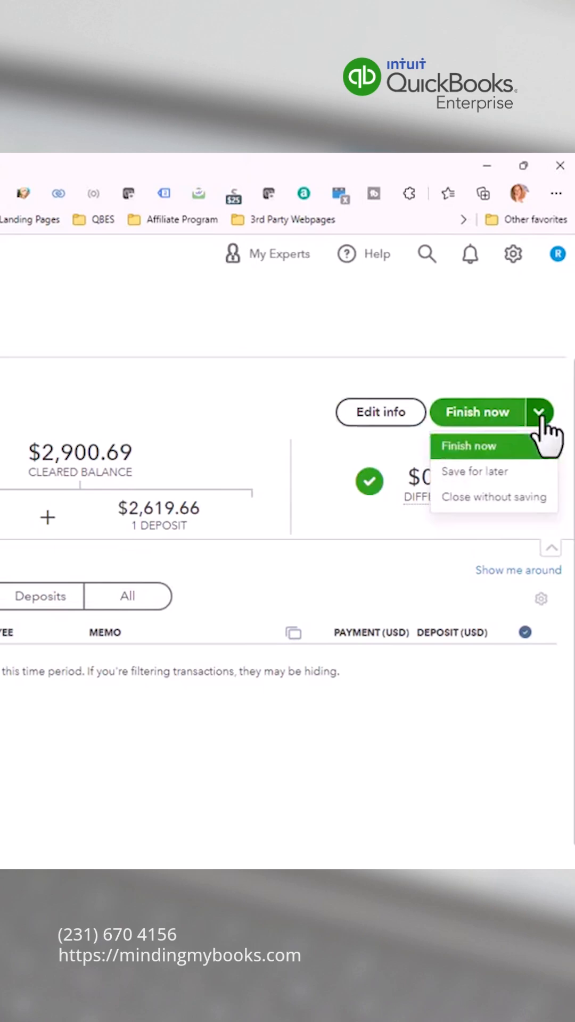
mouse_move(474, 471)
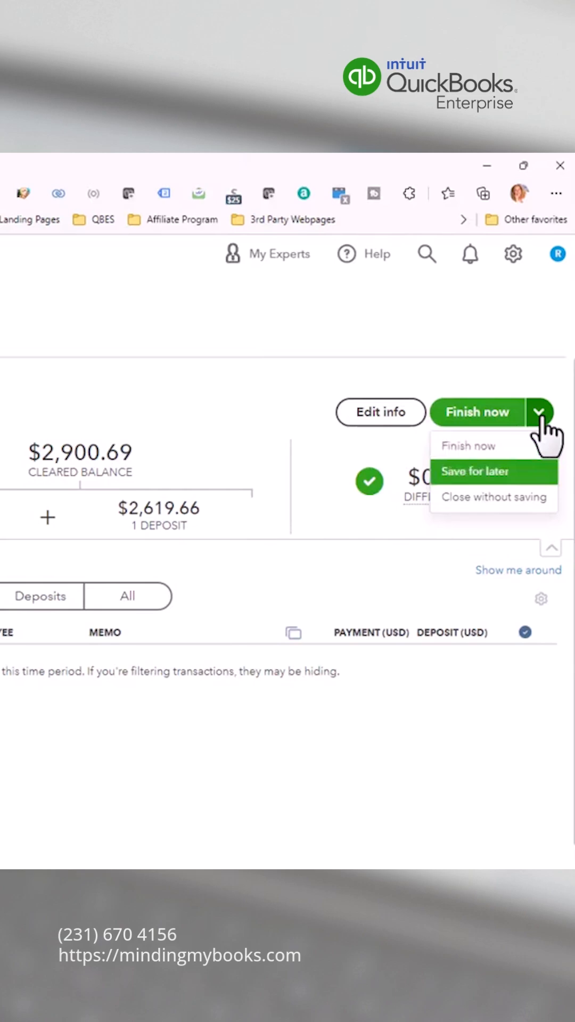
mouse_move(493, 497)
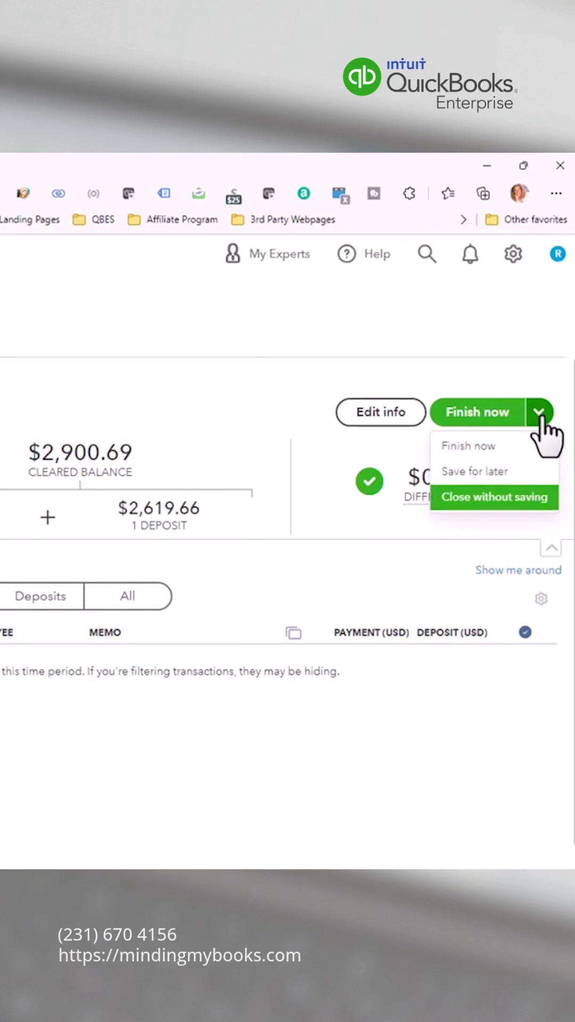
mouse_move(468, 446)
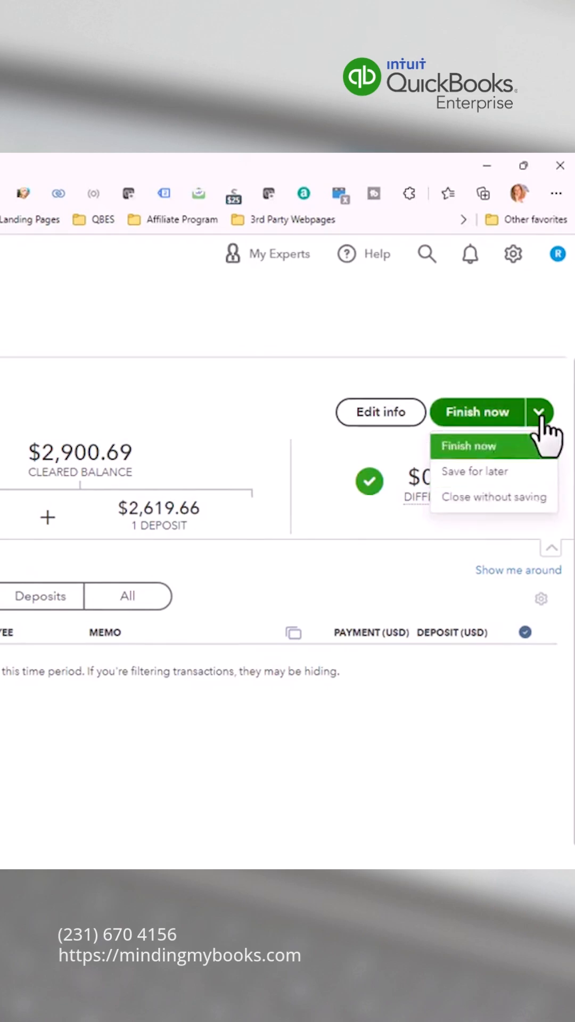
Step: Finish the reconciliation and scroll its report showing the 2,619.66 deposit and 2,900.69 balance
left_click(468, 446)
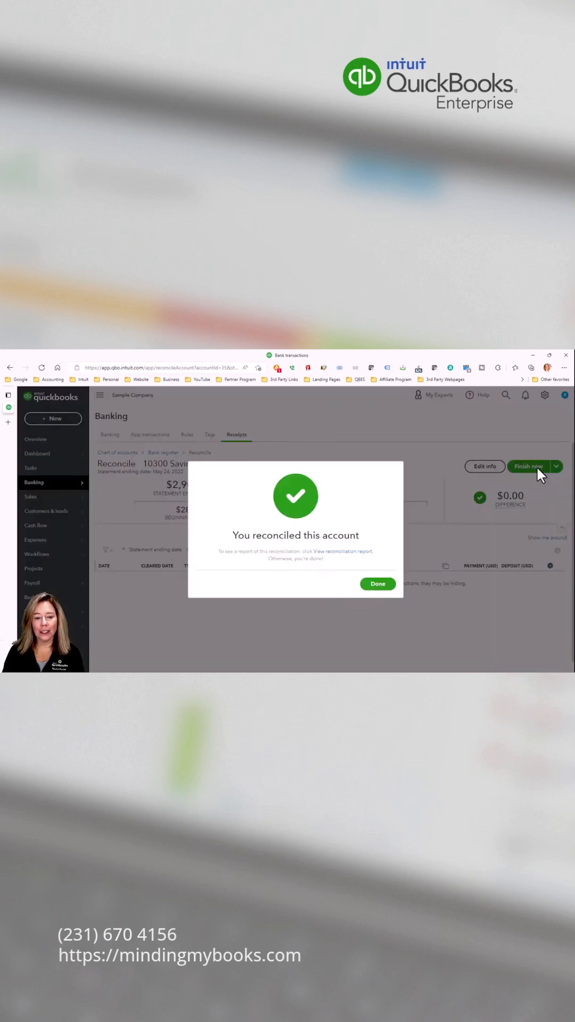
mouse_move(355, 558)
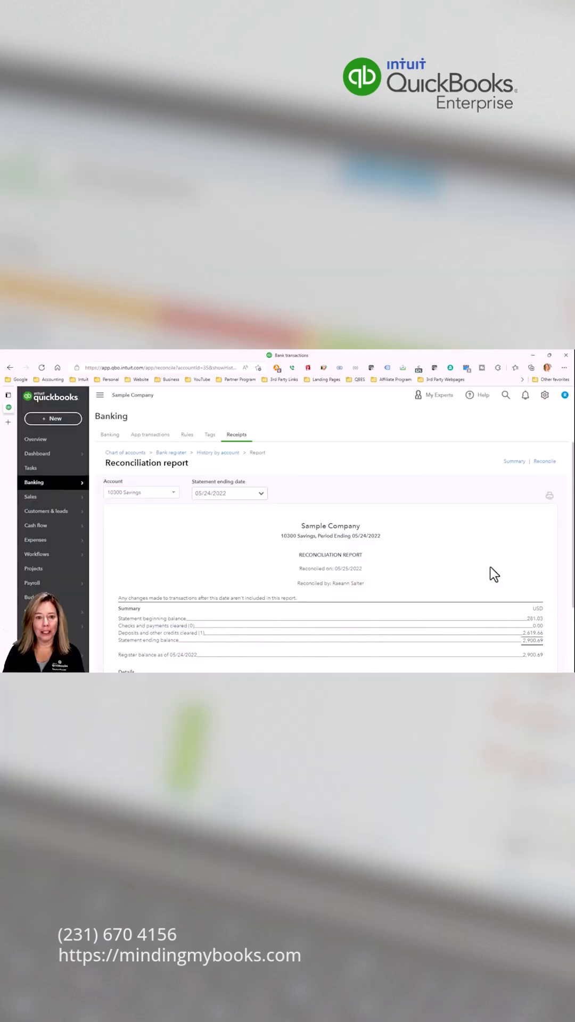
scroll("down", 3)
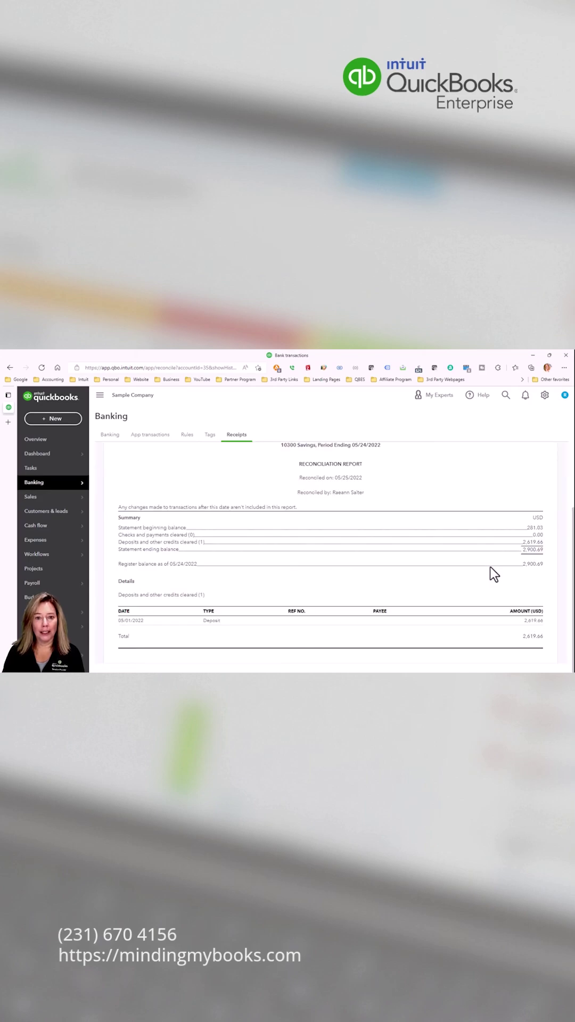
mouse_move(538, 418)
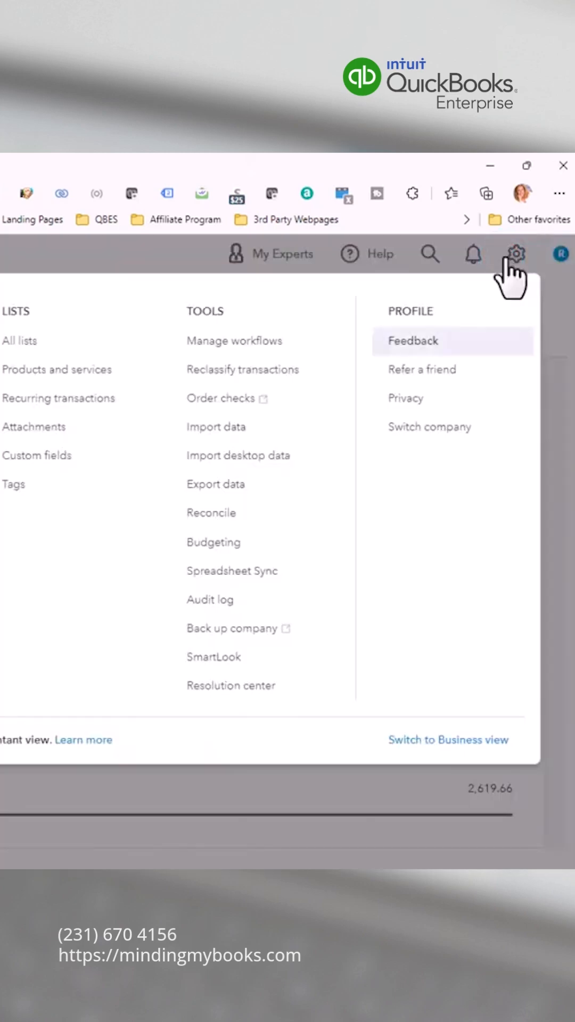
Step: Open the reconciliation summary, then the 10300 Savings history by account
left_click(211, 512)
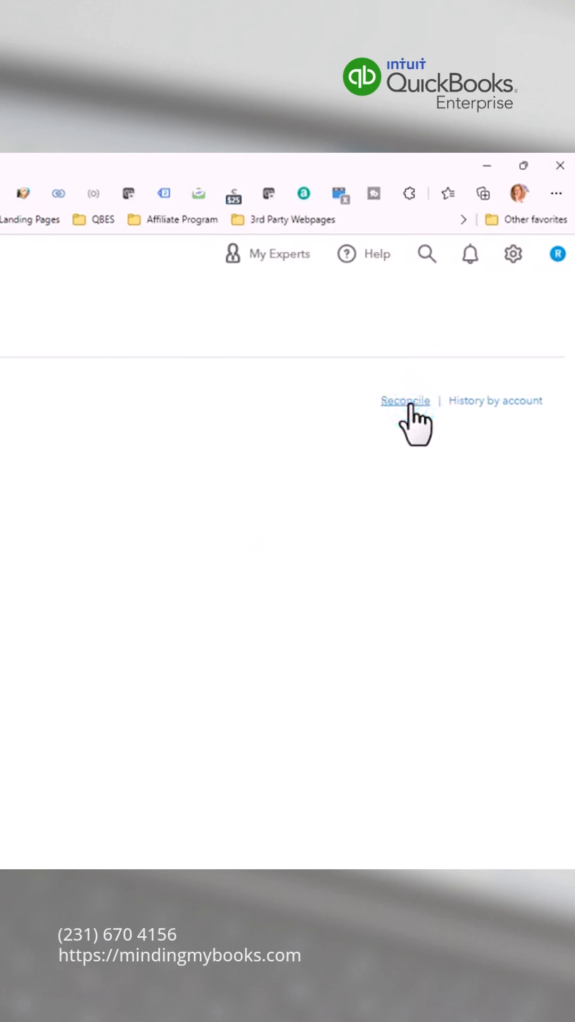
left_click(404, 400)
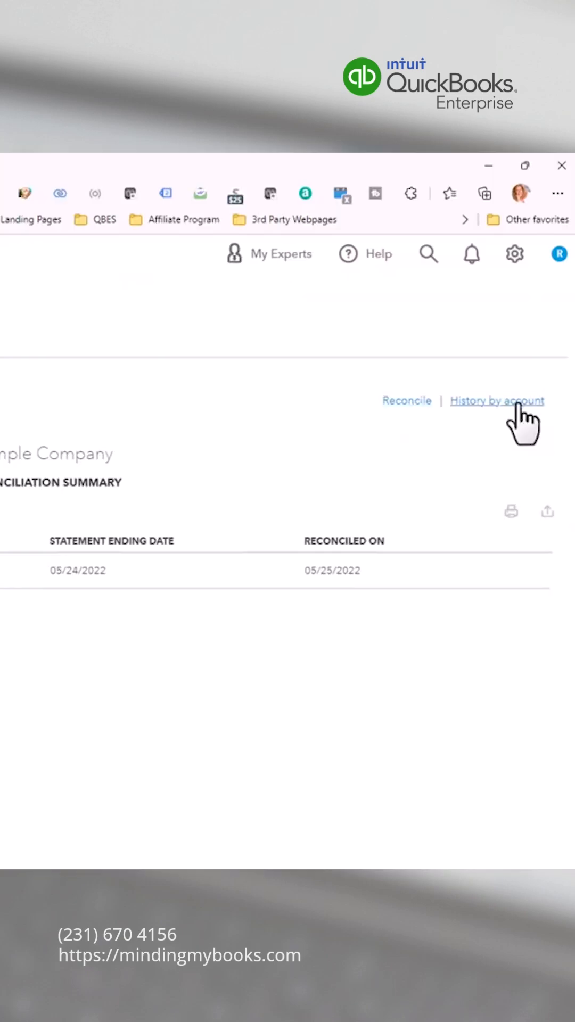
left_click(496, 400)
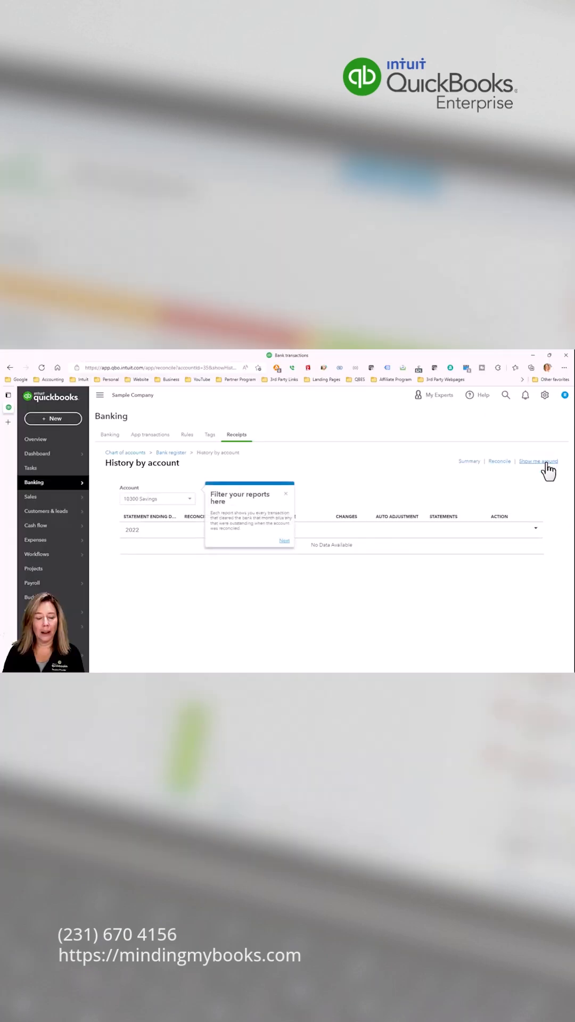